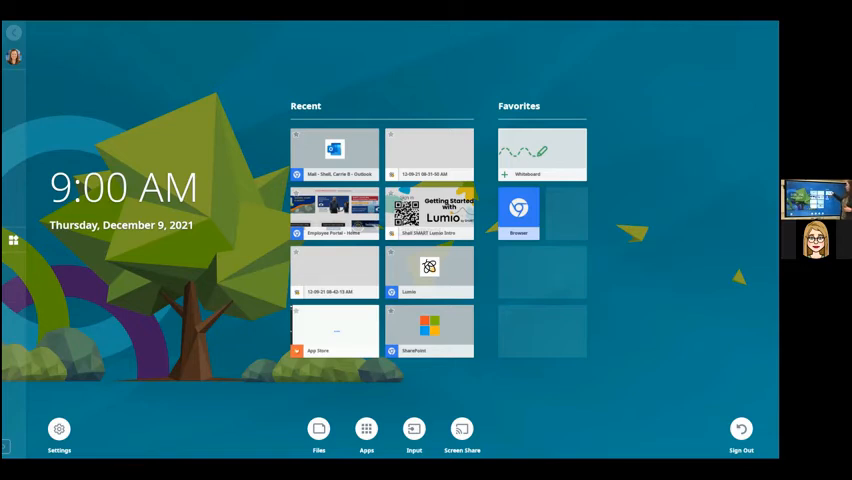
- Launch a new blank whiteboard from the Favorites Whiteboard tile
left_click(540, 154)
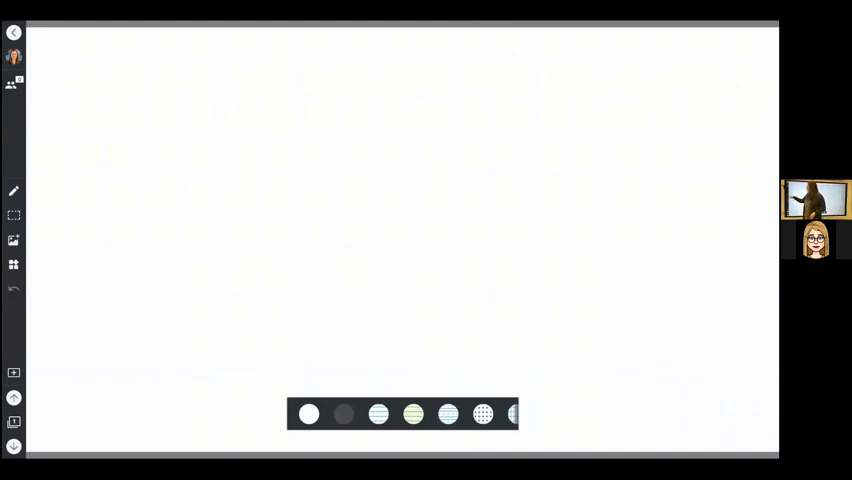
- Write 'Hi' on the board with the pen tool
left_click(14, 192)
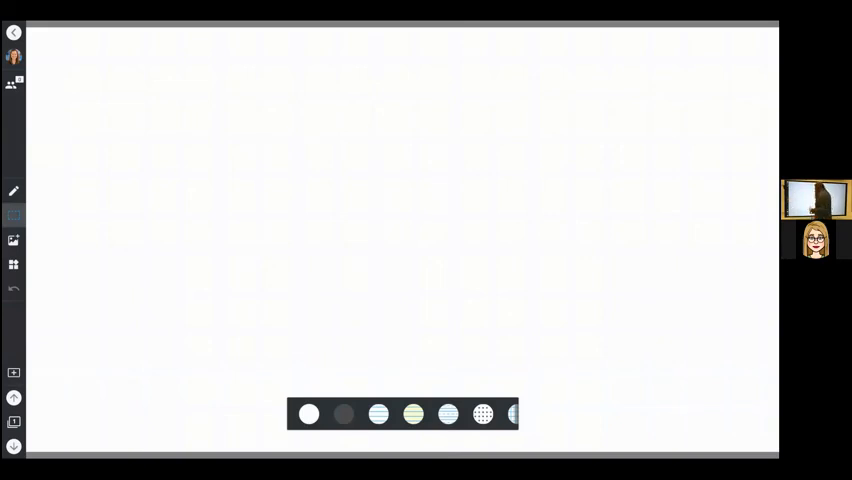
left_click(14, 192)
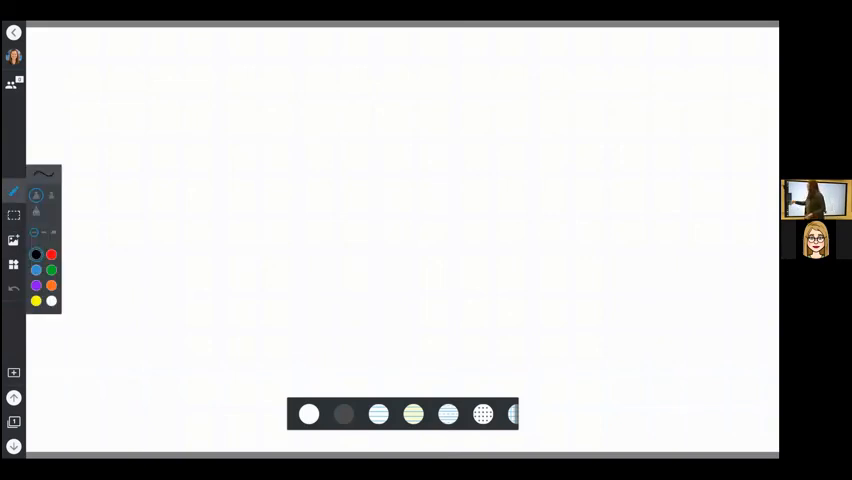
left_click_drag(246, 128, 246, 204)
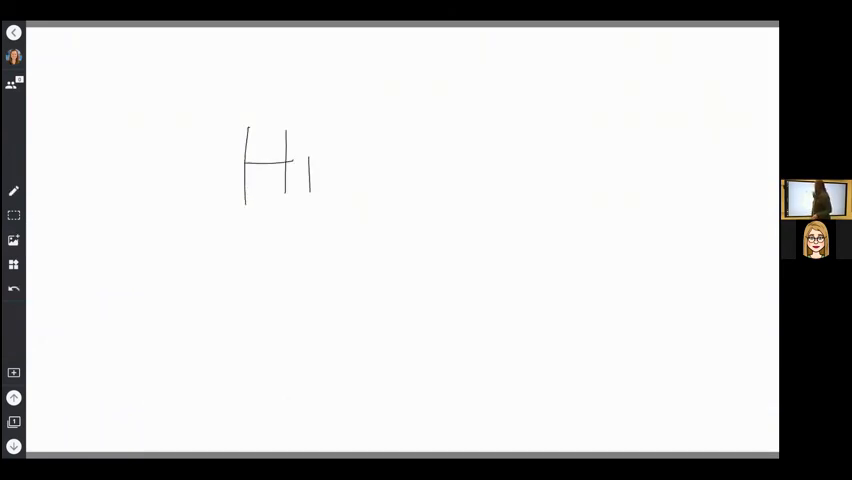
- Select all strokes and show the selection menu with Delete and Lock
left_click(312, 136)
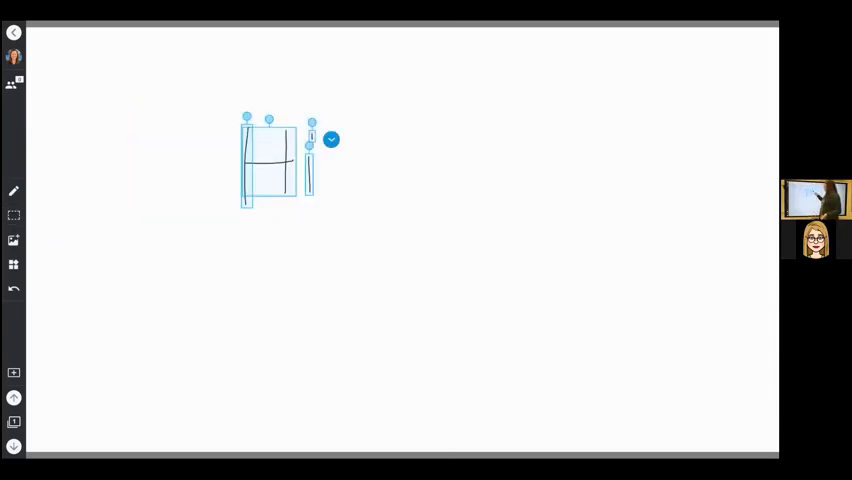
left_click(332, 140)
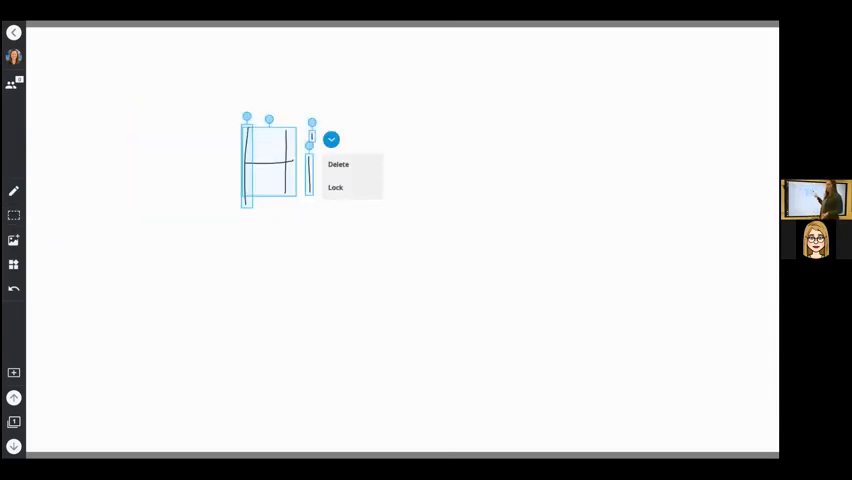